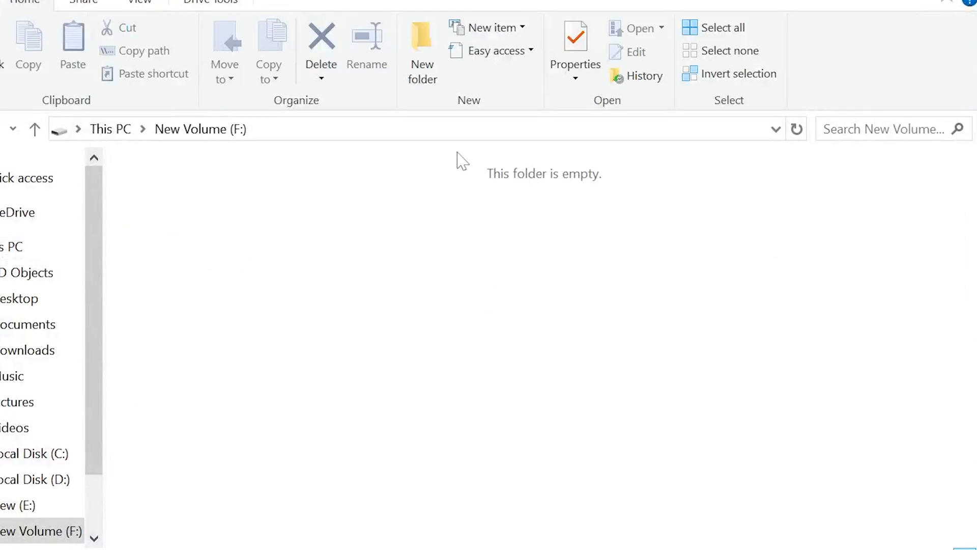
{"action": "mouse_move", "coordinate": [309, 130]}
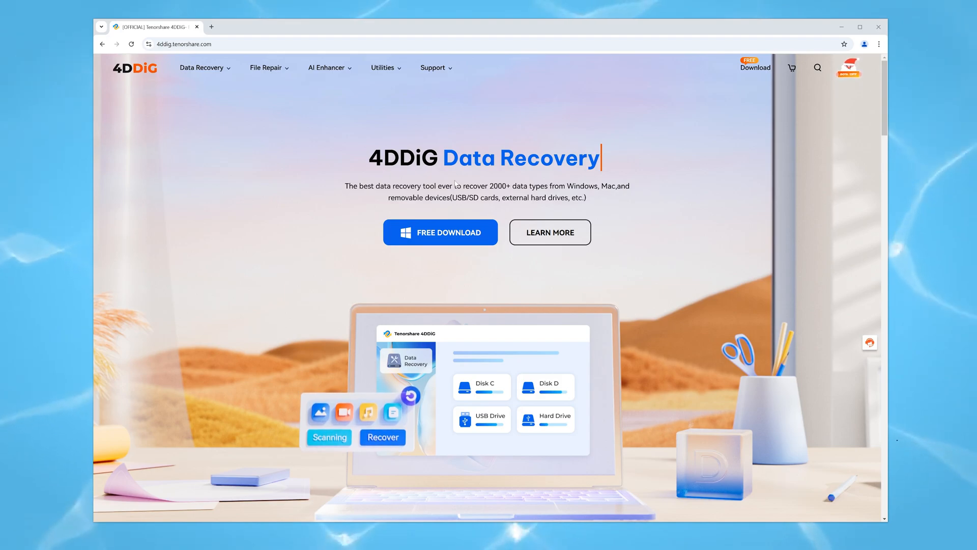
Open the Windows Data Recovery product page from the Data Recovery menu and scroll through it.
{"action": "left_click", "coordinate": [202, 67]}
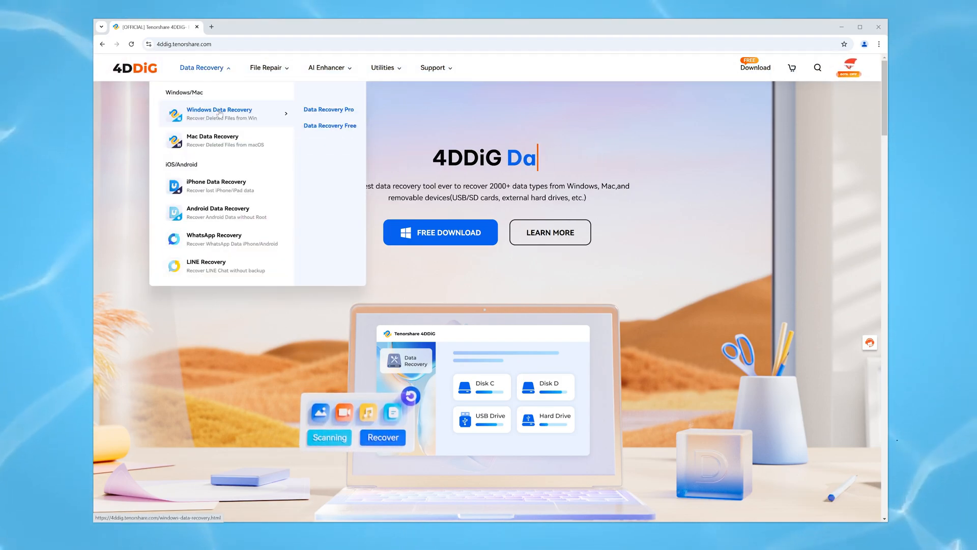
{"action": "left_click", "coordinate": [219, 113]}
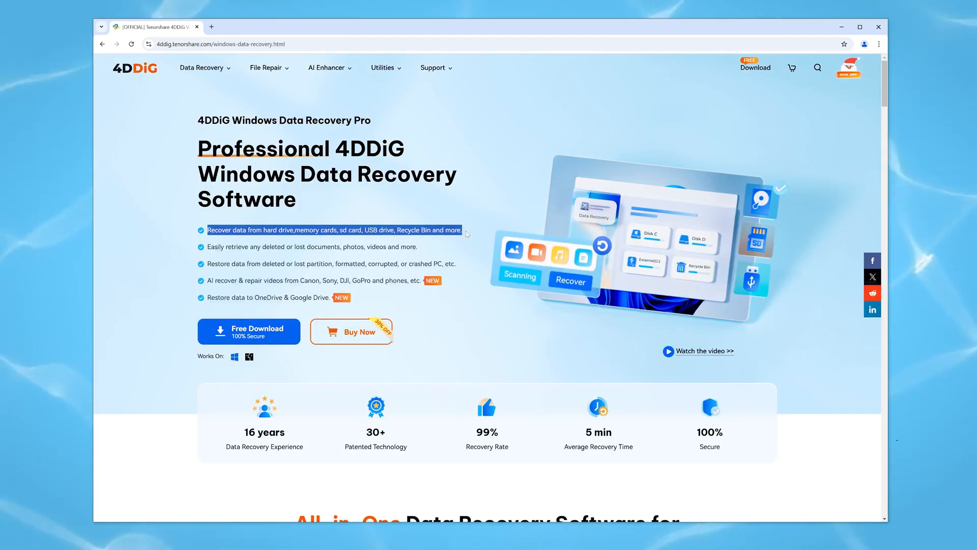
{"action": "scroll", "scroll_direction": "down", "scroll_amount": 3}
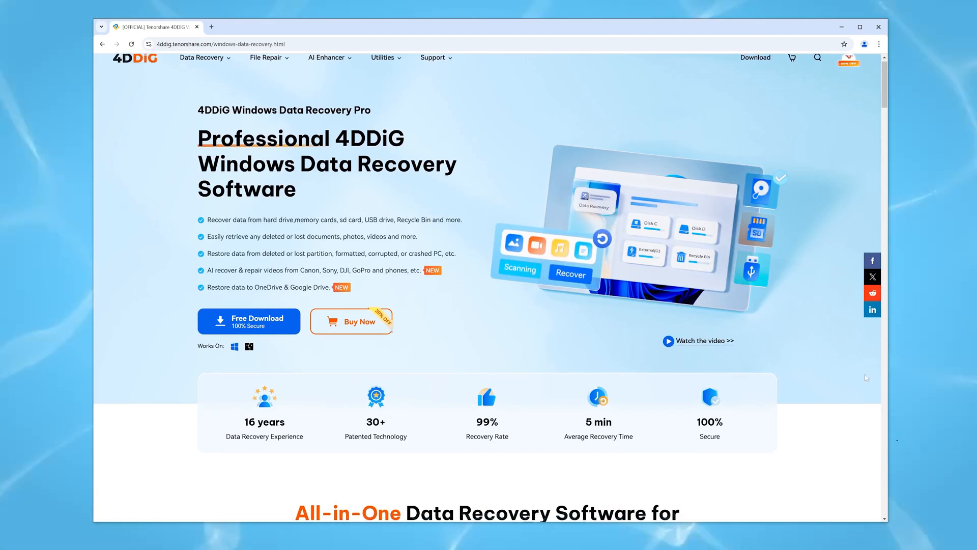
{"action": "scroll", "scroll_direction": "down", "scroll_amount": 3}
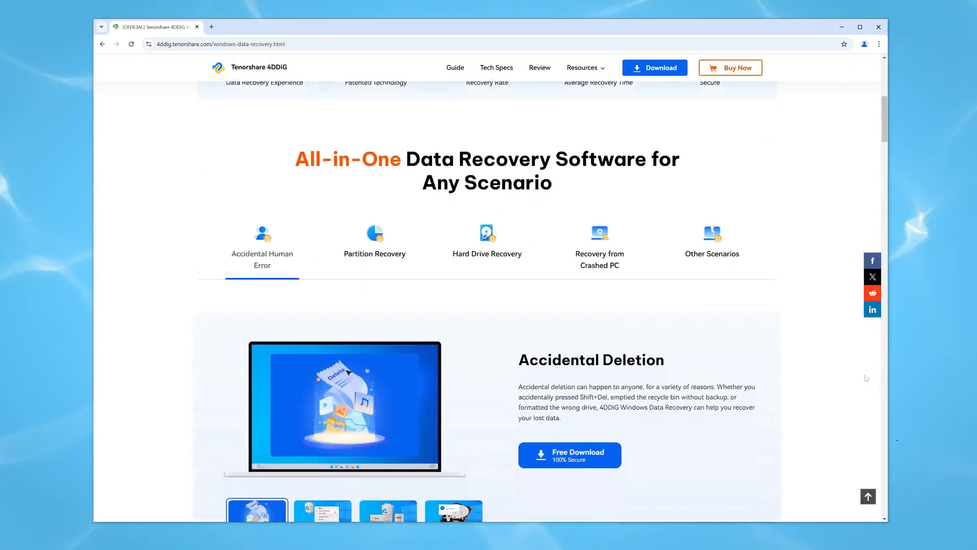
{"action": "scroll", "scroll_direction": "down", "scroll_amount": 3}
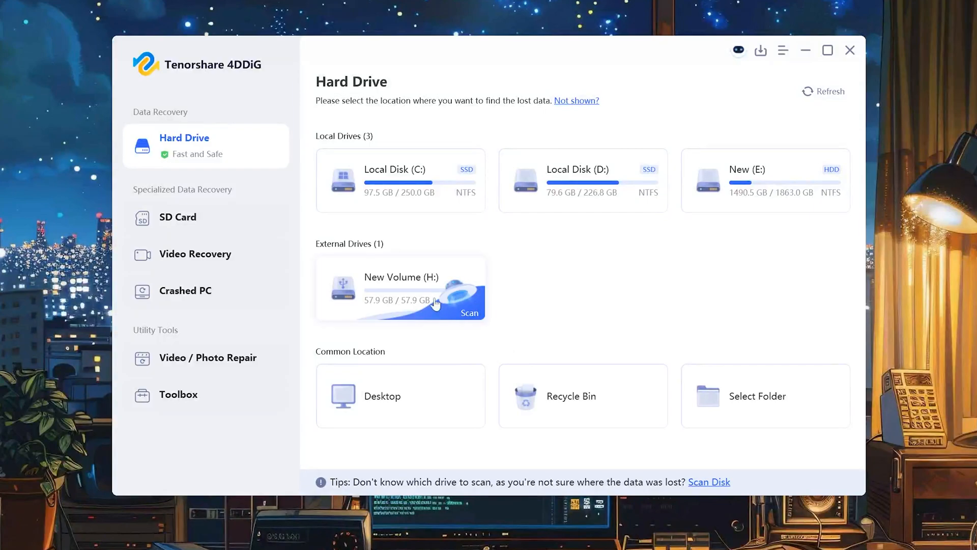
Start an advanced scan of New Volume (H:) for all checked file types.
{"action": "left_click", "coordinate": [470, 313]}
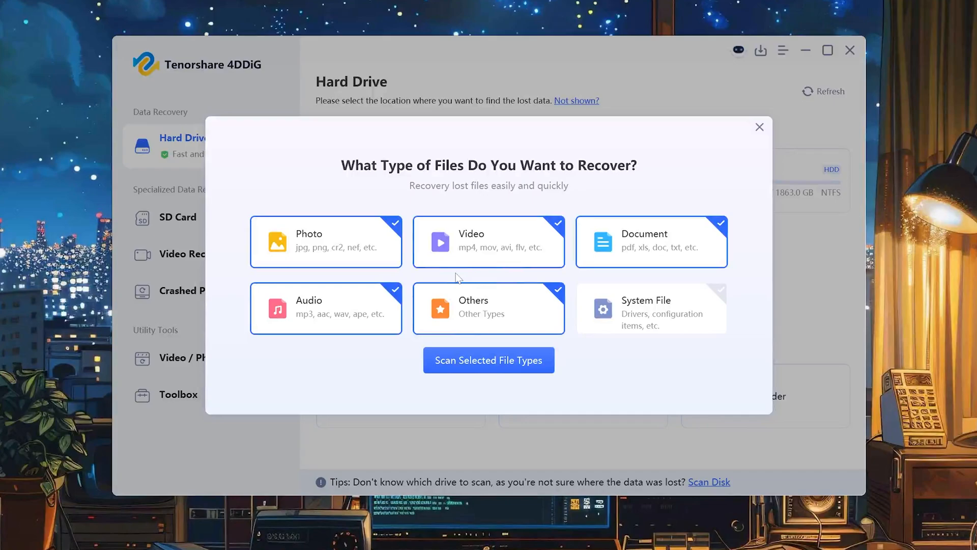
{"action": "mouse_move", "coordinate": [470, 255]}
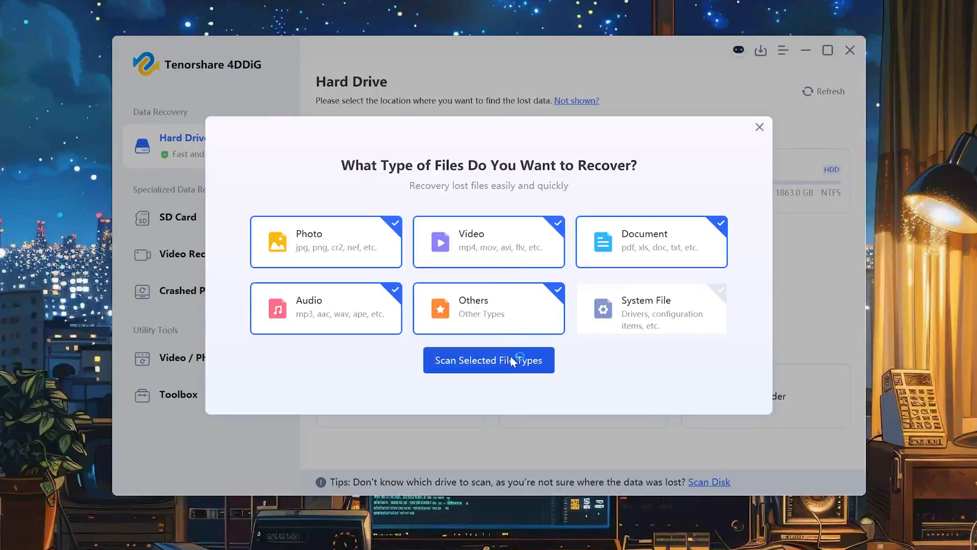
{"action": "left_click", "coordinate": [489, 360]}
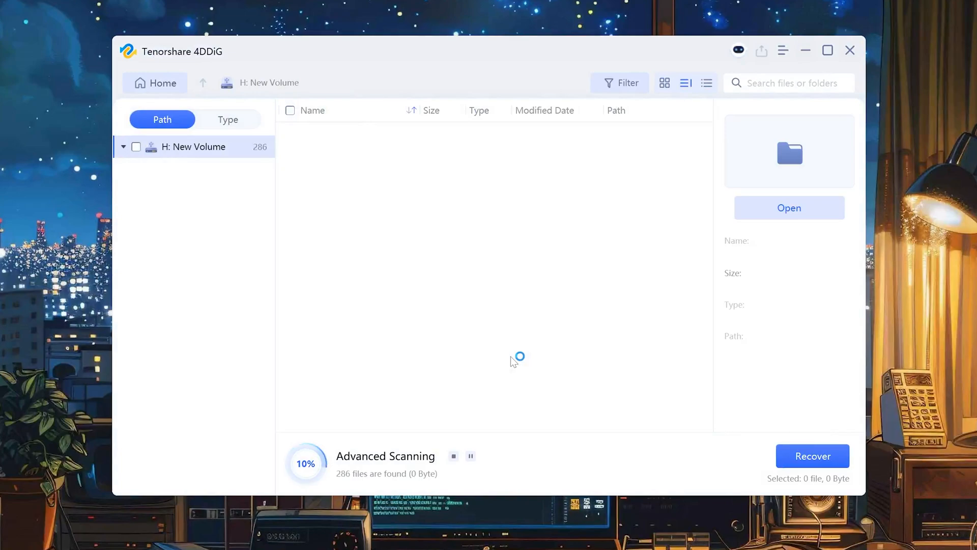
Expand Lost Files, search the results for 3, then return to the full listing.
{"action": "left_click", "coordinate": [195, 168]}
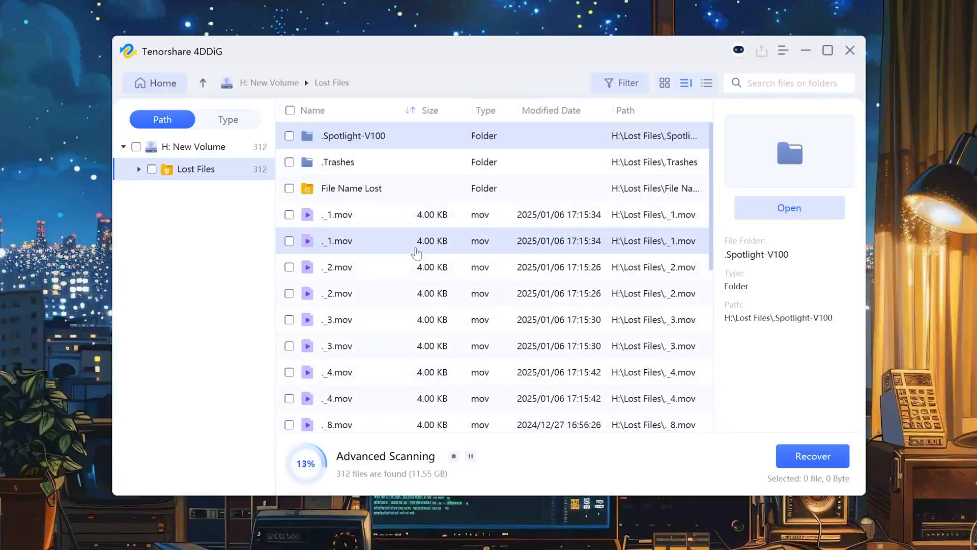
{"action": "type", "text": "3"}
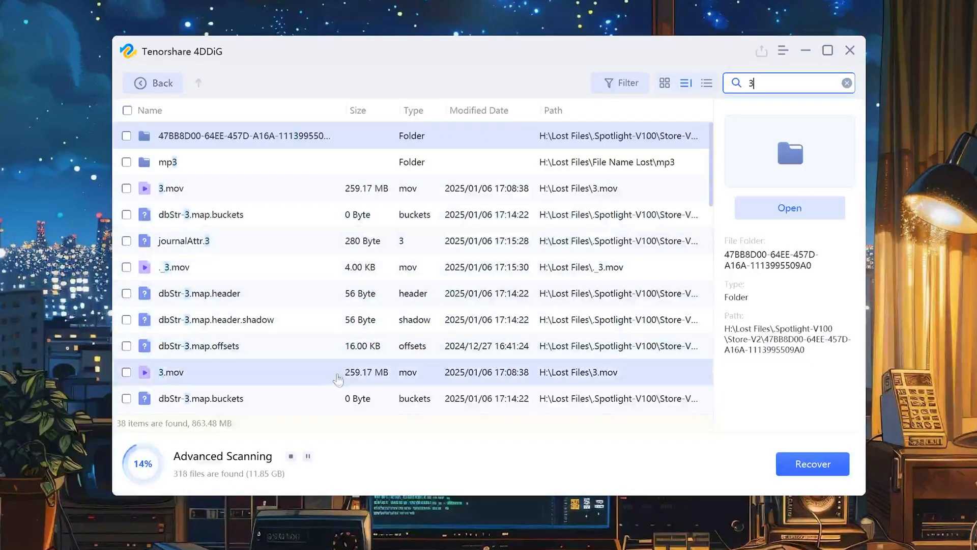
{"action": "left_click", "coordinate": [846, 83]}
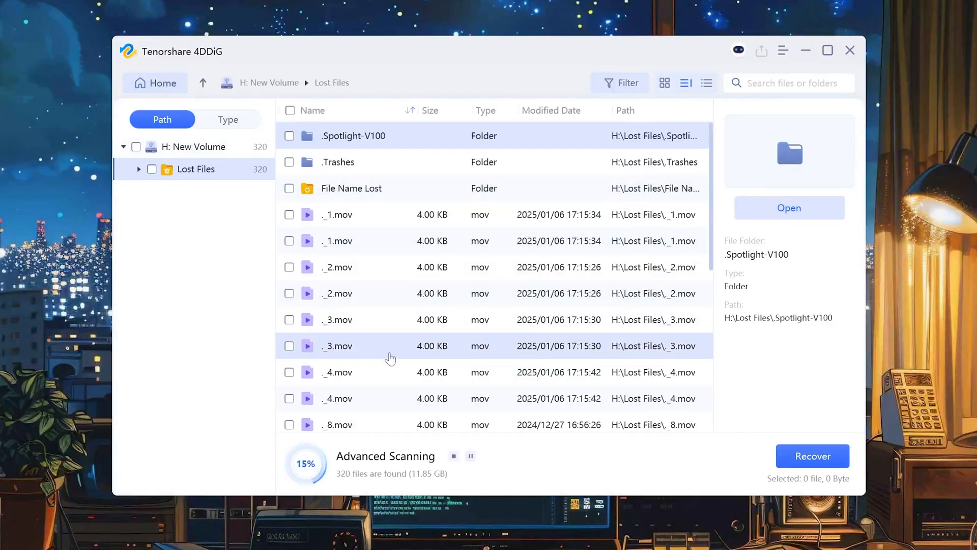
Mark ._4.mov and 2.mov for recovery and start recovering them.
{"action": "left_click", "coordinate": [289, 293]}
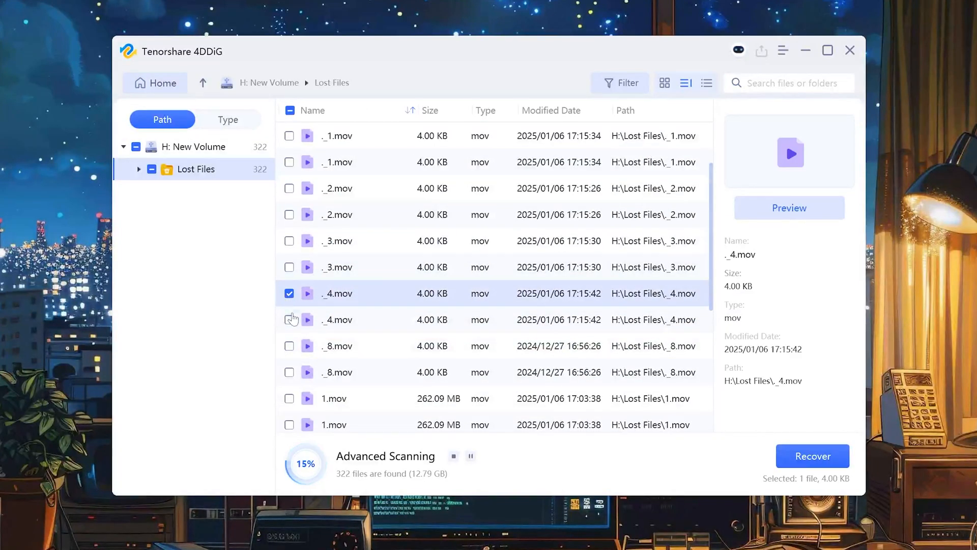
{"action": "left_click", "coordinate": [289, 398]}
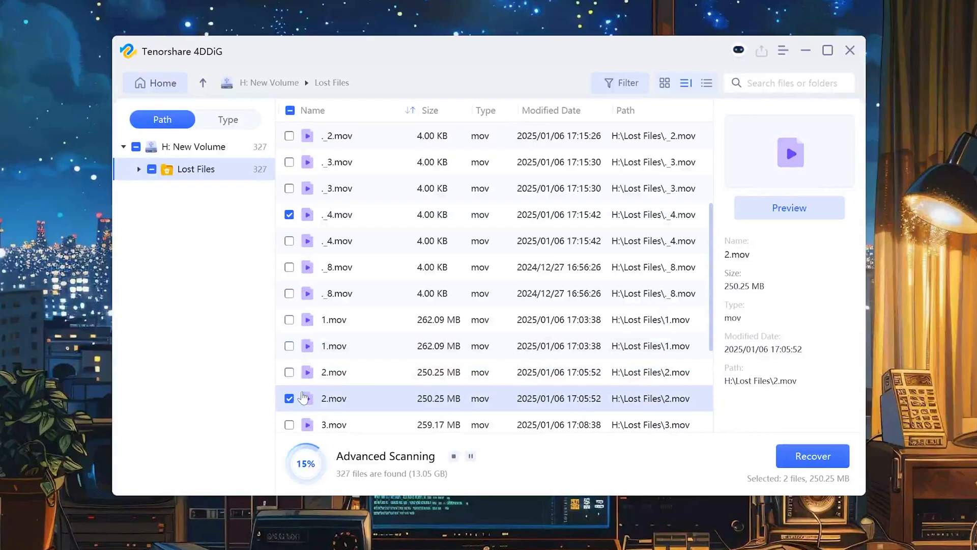
{"action": "left_click", "coordinate": [812, 456]}
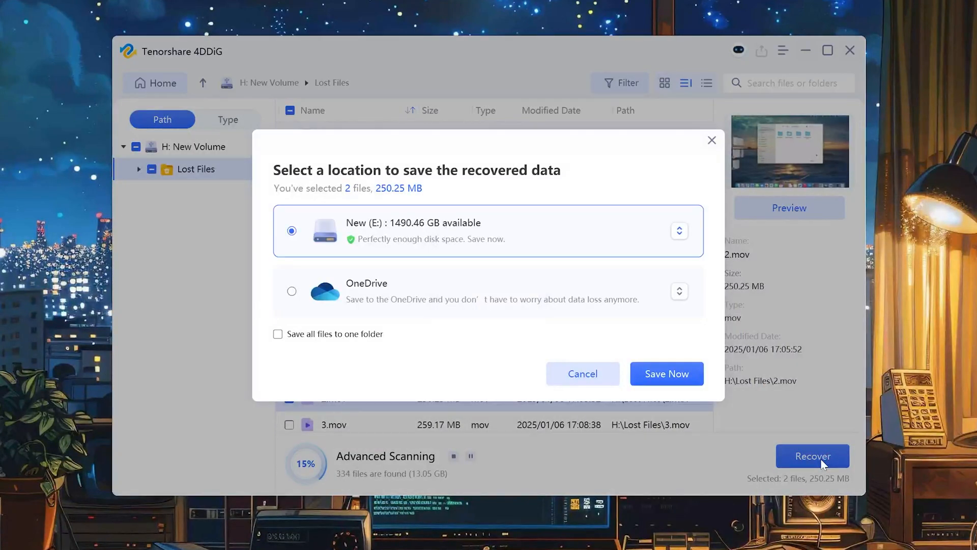
Save the two selected videos to the Desktop.
{"action": "left_click", "coordinate": [679, 231]}
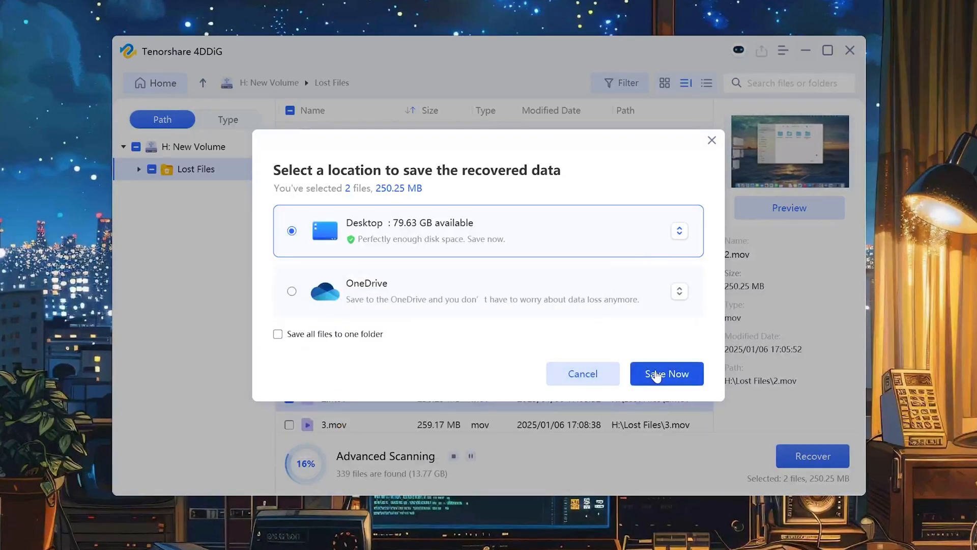
{"action": "left_click", "coordinate": [666, 374]}
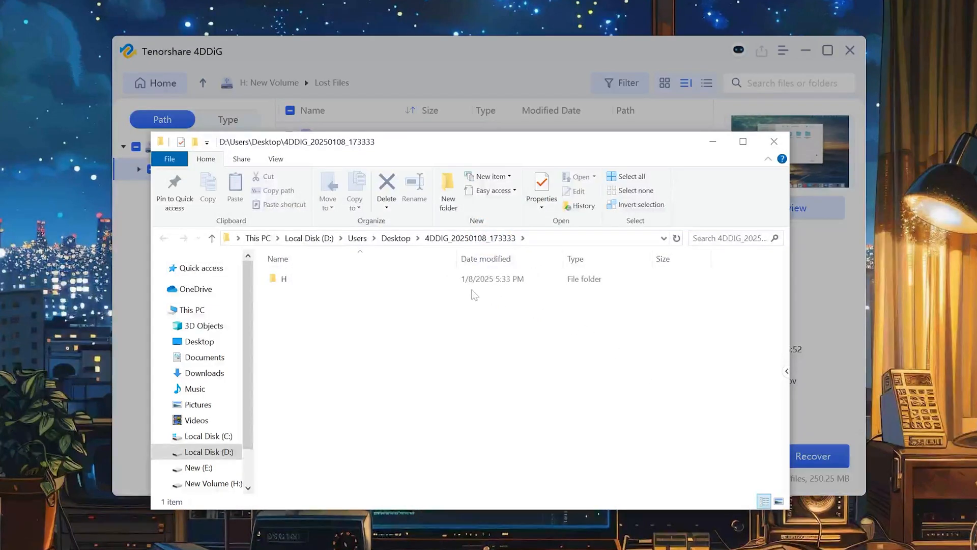
Open the H folder to confirm ._4.mov and 2.mov were recovered.
{"action": "double_click", "coordinate": [284, 278]}
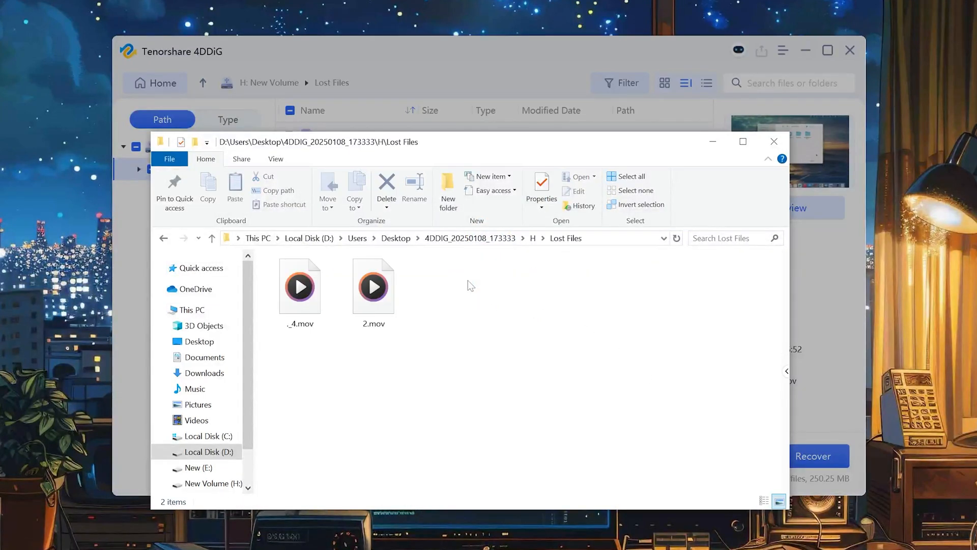
{"action": "left_click", "coordinate": [373, 286]}
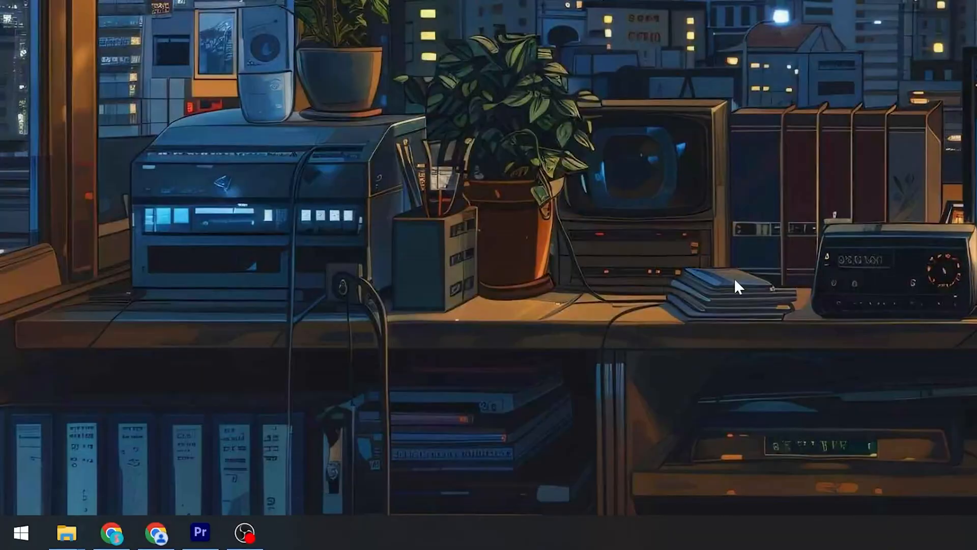
Open Disk Management and bring up drive letter settings for New Volume (H:).
{"action": "right_click", "coordinate": [20, 531]}
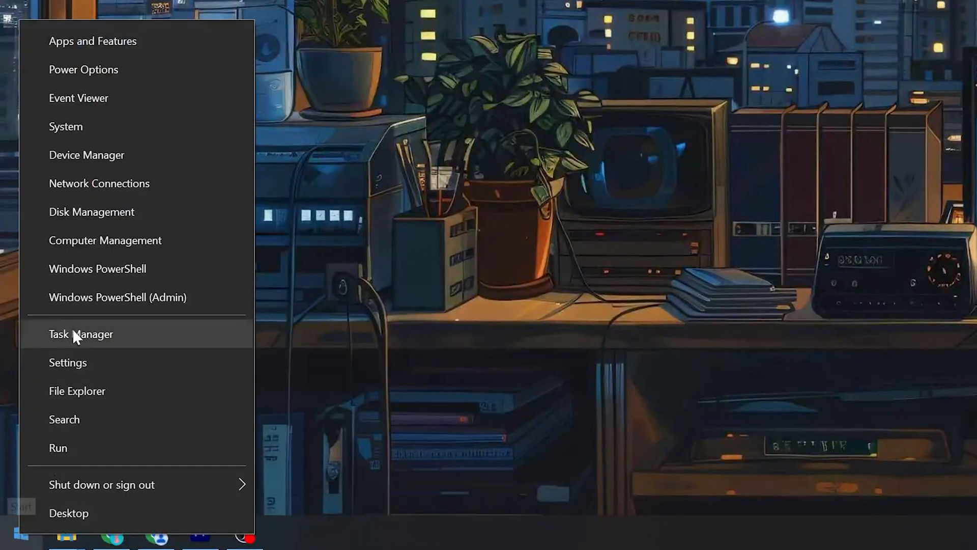
{"action": "left_click", "coordinate": [92, 212]}
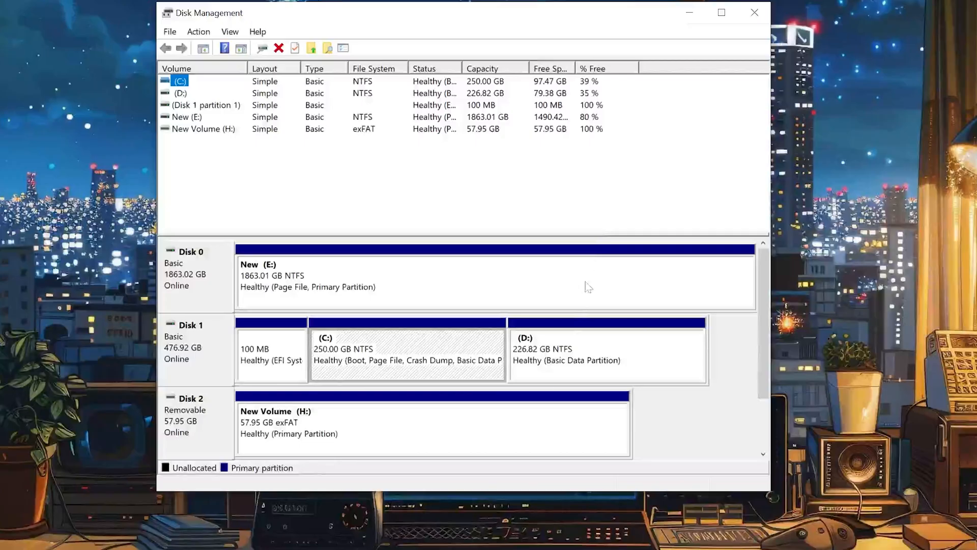
{"action": "left_click", "coordinate": [399, 423]}
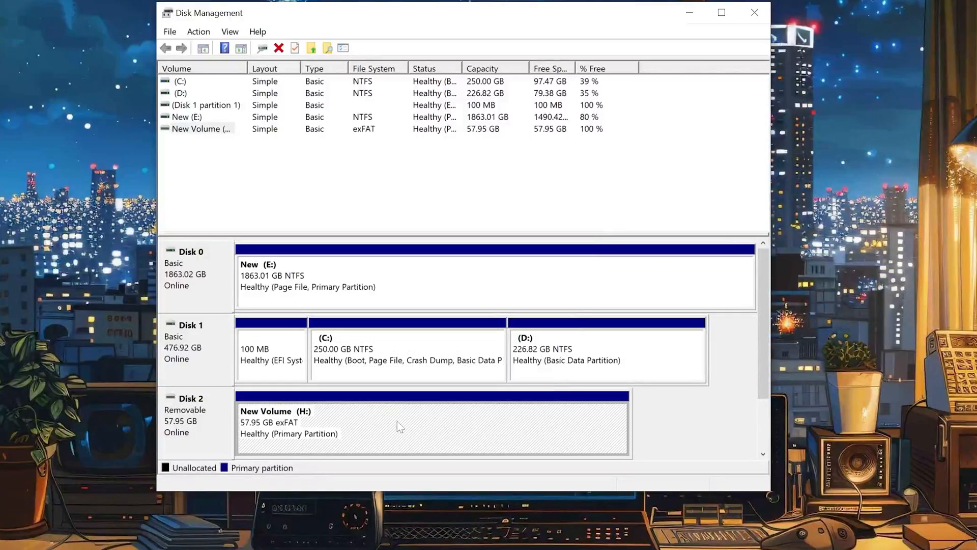
{"action": "right_click", "coordinate": [399, 426]}
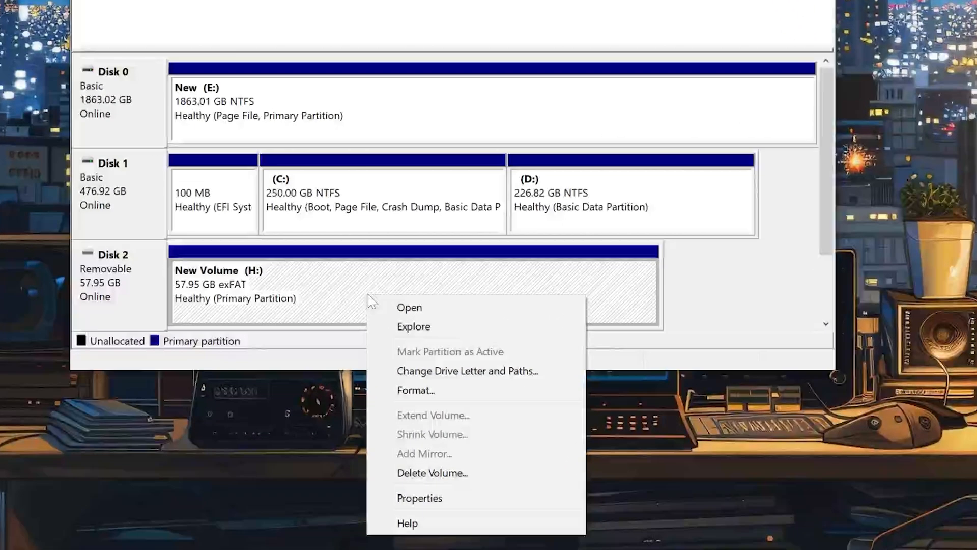
{"action": "mouse_move", "coordinate": [466, 370]}
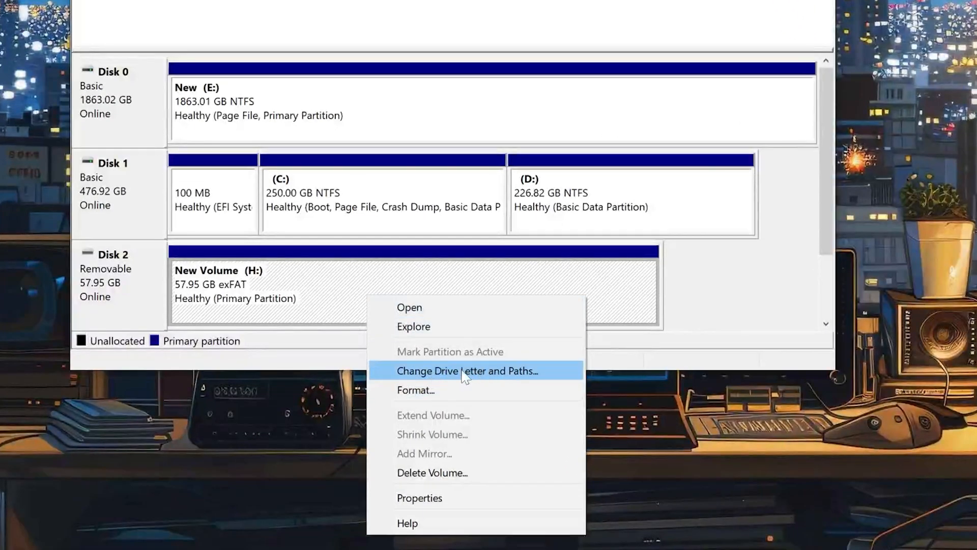
{"action": "left_click", "coordinate": [467, 370]}
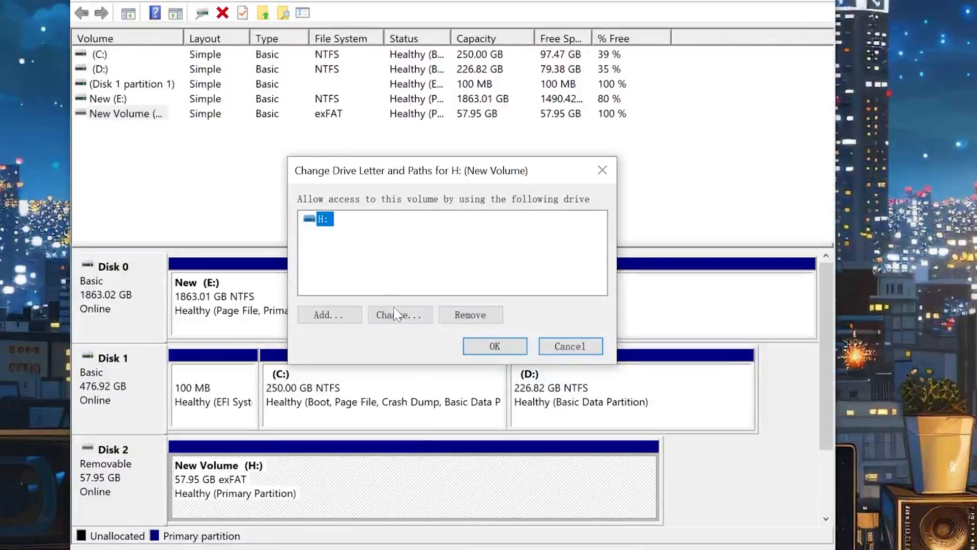
Change New Volume's drive letter from H to F and accept the warning.
{"action": "left_click", "coordinate": [400, 314]}
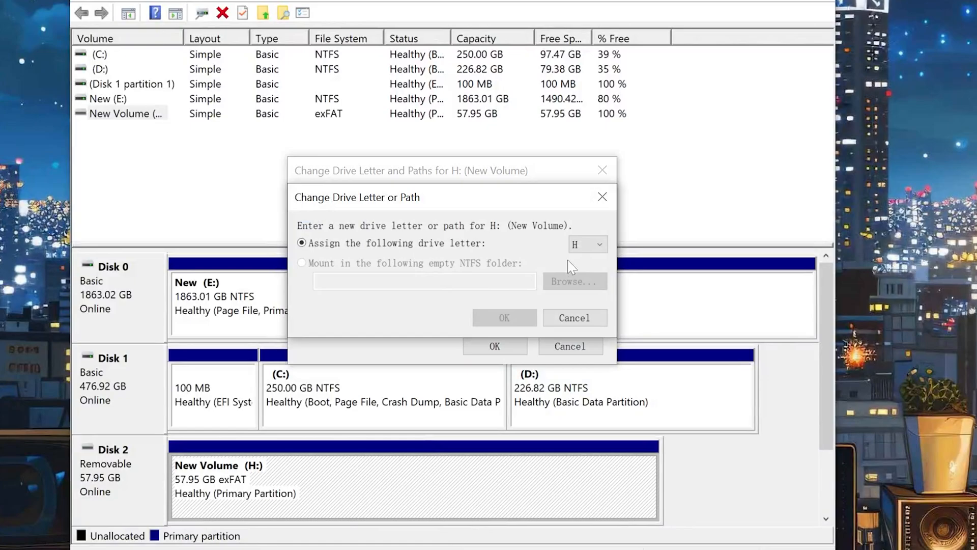
{"action": "left_click", "coordinate": [600, 243]}
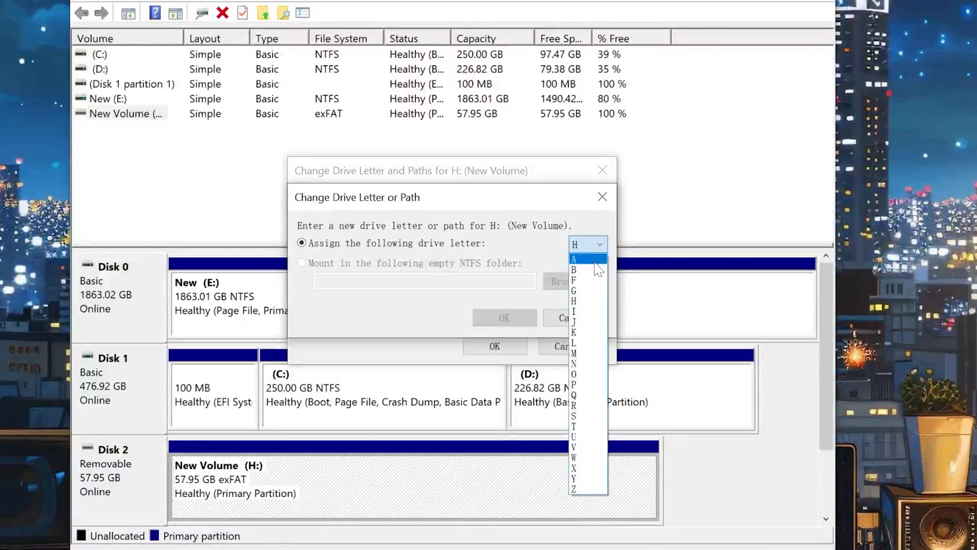
{"action": "left_click", "coordinate": [573, 290]}
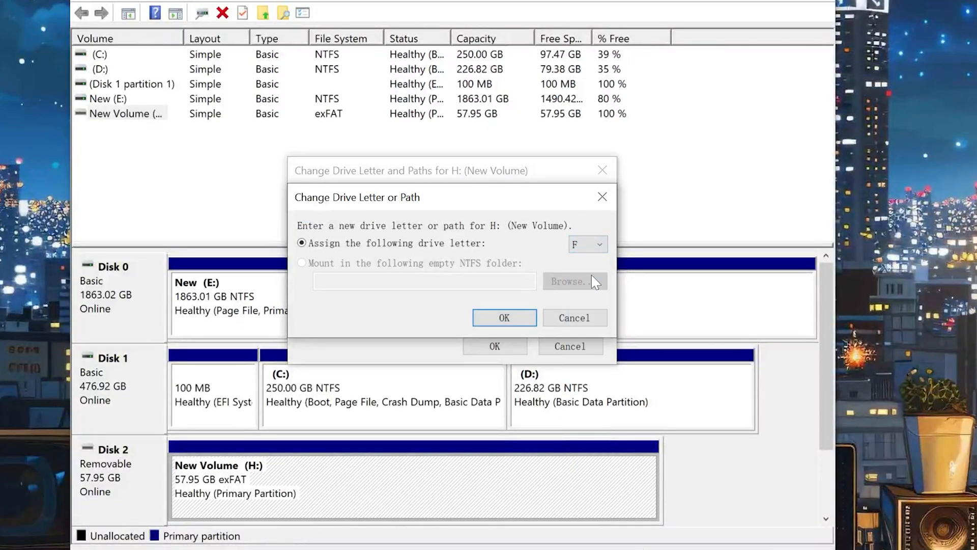
{"action": "left_click", "coordinate": [505, 317]}
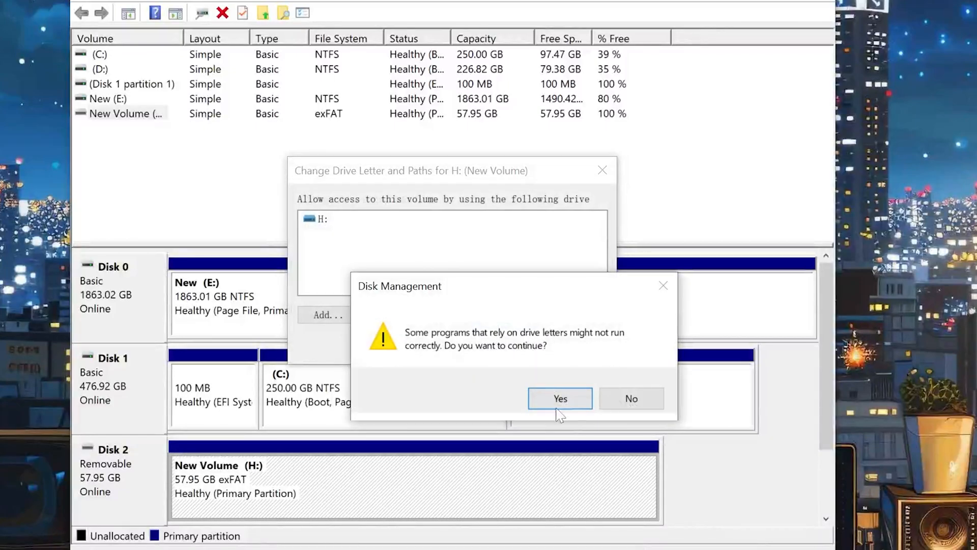
{"action": "left_click", "coordinate": [559, 398]}
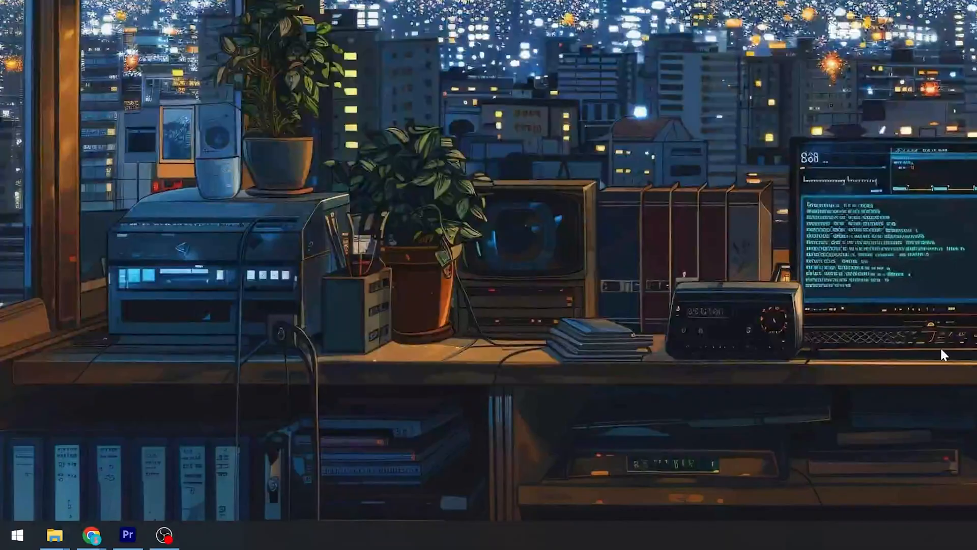
In Device Manager, update the USB Mass Storage Device driver with automatic driver search.
{"action": "right_click", "coordinate": [12, 535]}
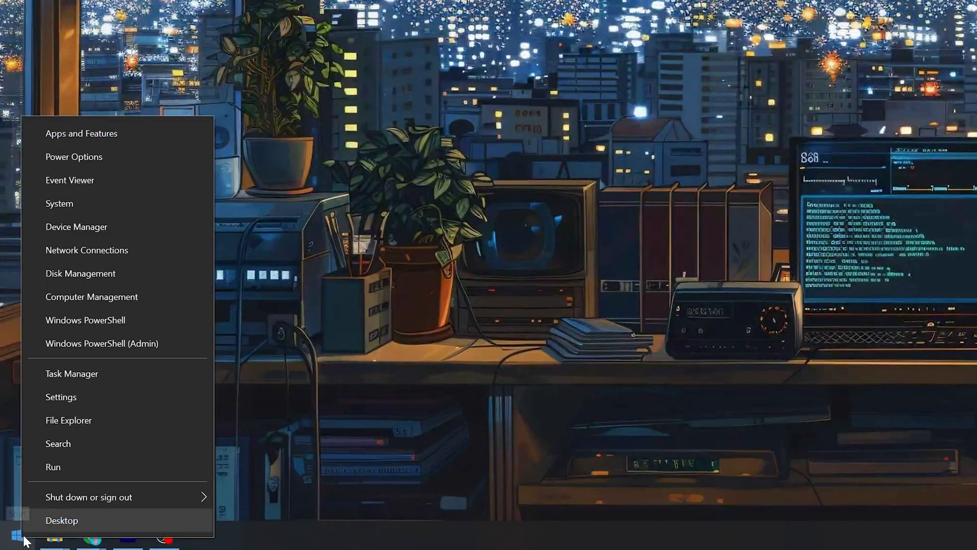
{"action": "left_click", "coordinate": [76, 226]}
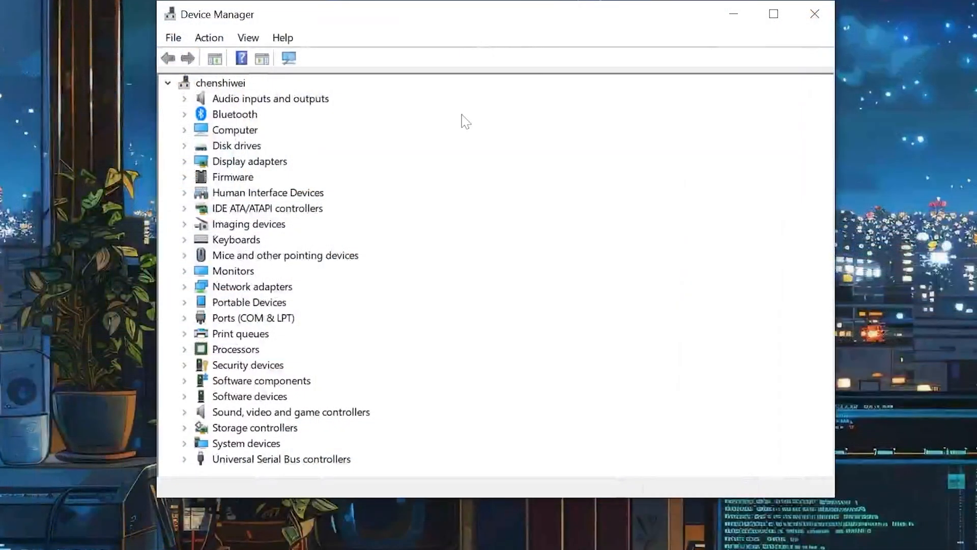
{"action": "left_click", "coordinate": [185, 459]}
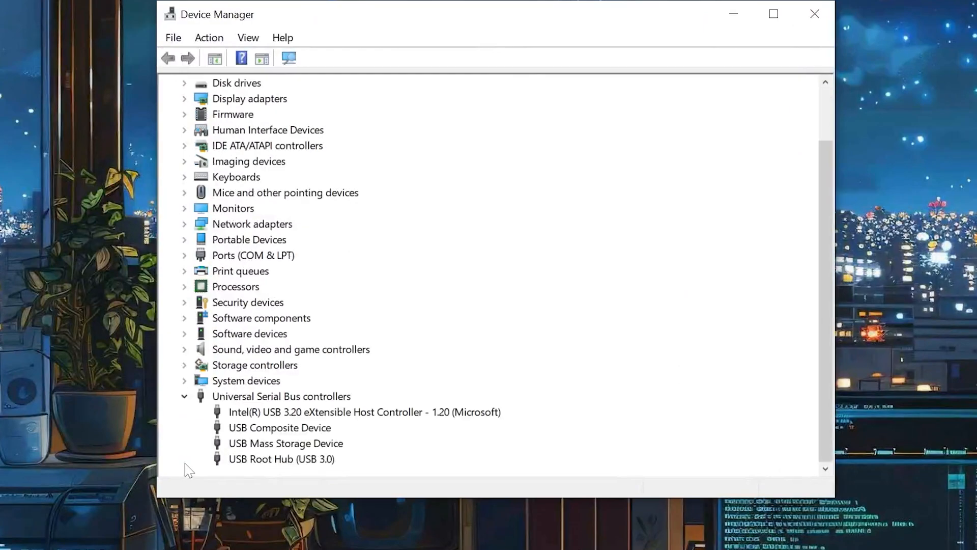
{"action": "left_click", "coordinate": [285, 443]}
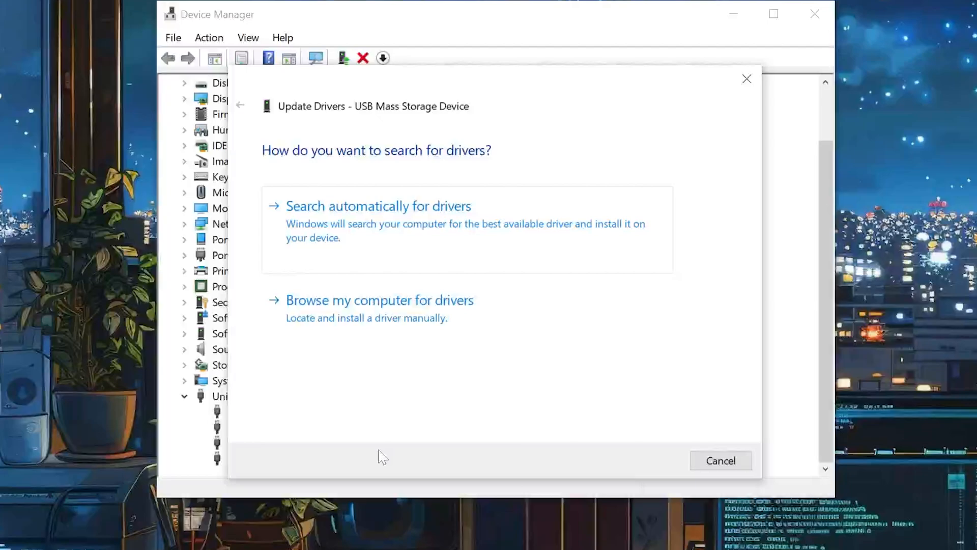
{"action": "left_click", "coordinate": [379, 206]}
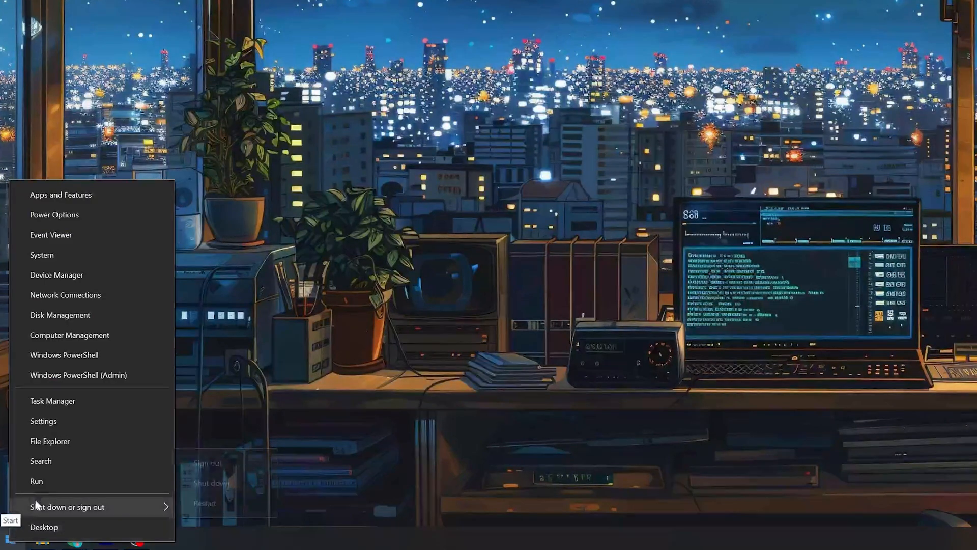
Launch Command Prompt as administrator from Windows search.
{"action": "left_click", "coordinate": [40, 460]}
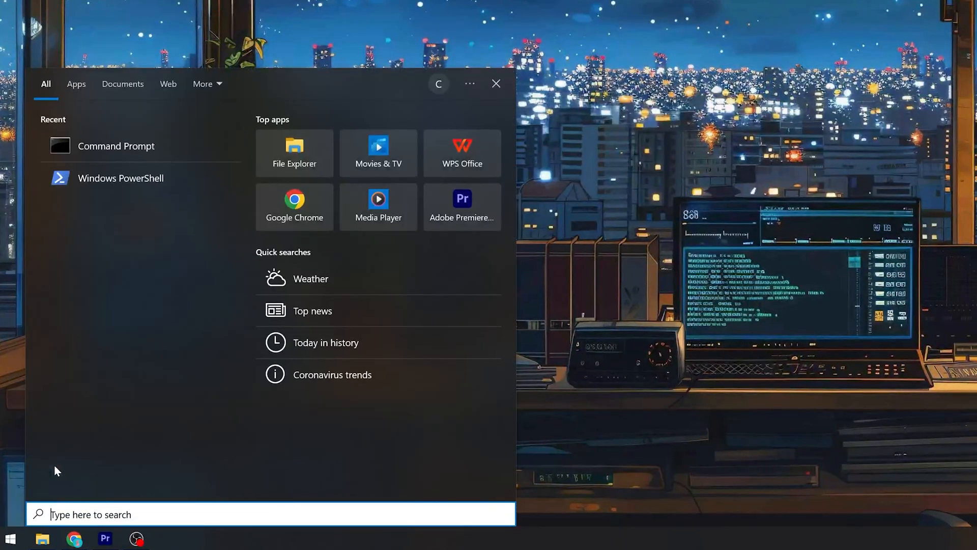
{"action": "type", "text": "cmd"}
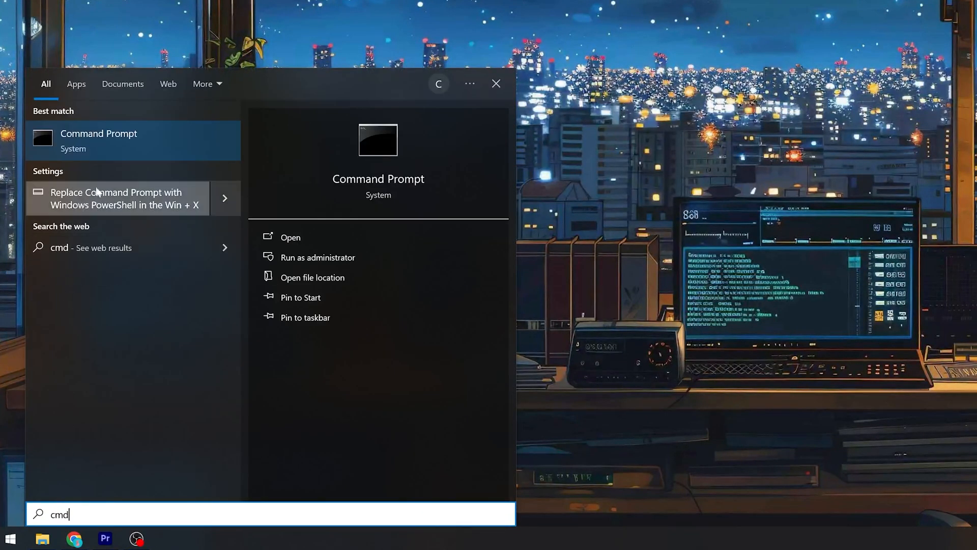
{"action": "left_click", "coordinate": [316, 256]}
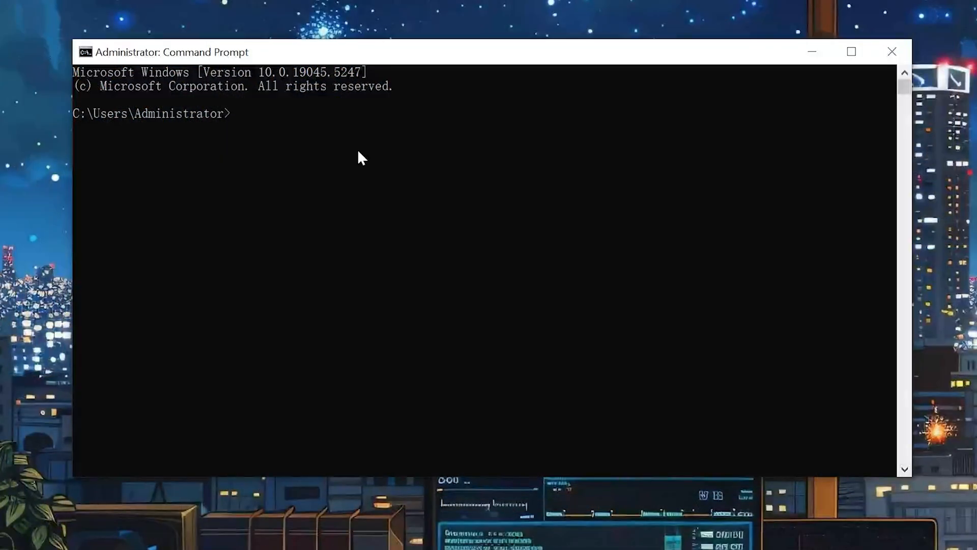
Run chkdsk F: /f, then enter attrib -h -r -s /s /d F:*.* to unhide files.
{"action": "type", "text": "chkdsk"}
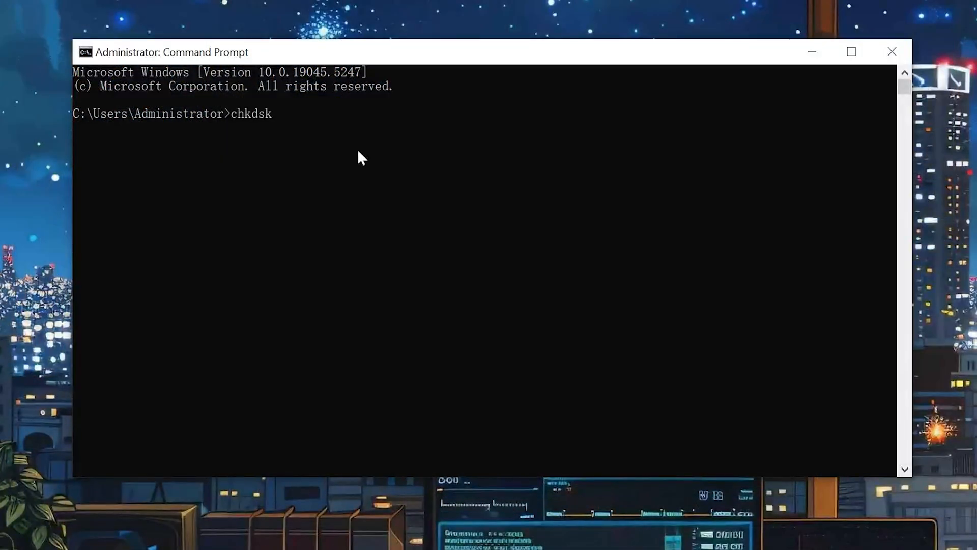
{"action": "type", "text": "F"}
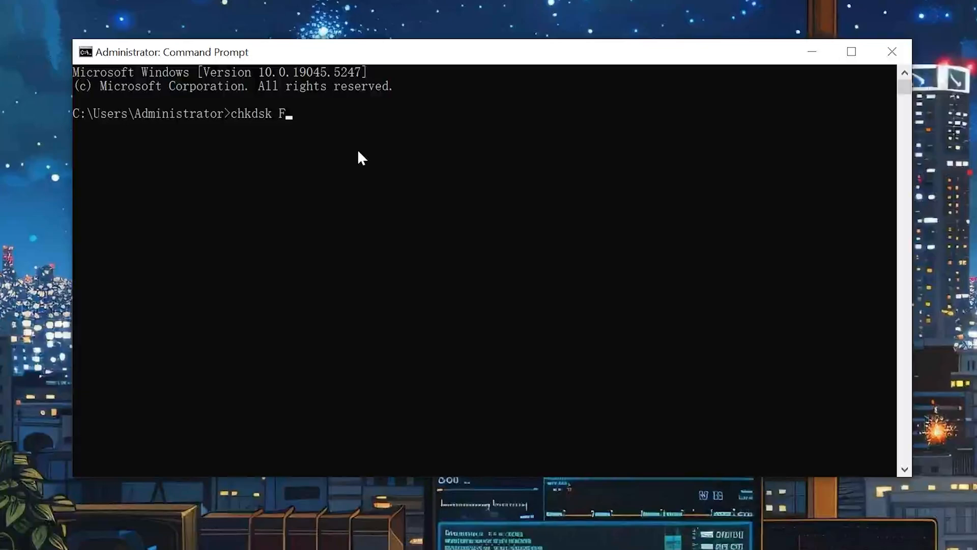
{"action": "type", "text": ": /f"}
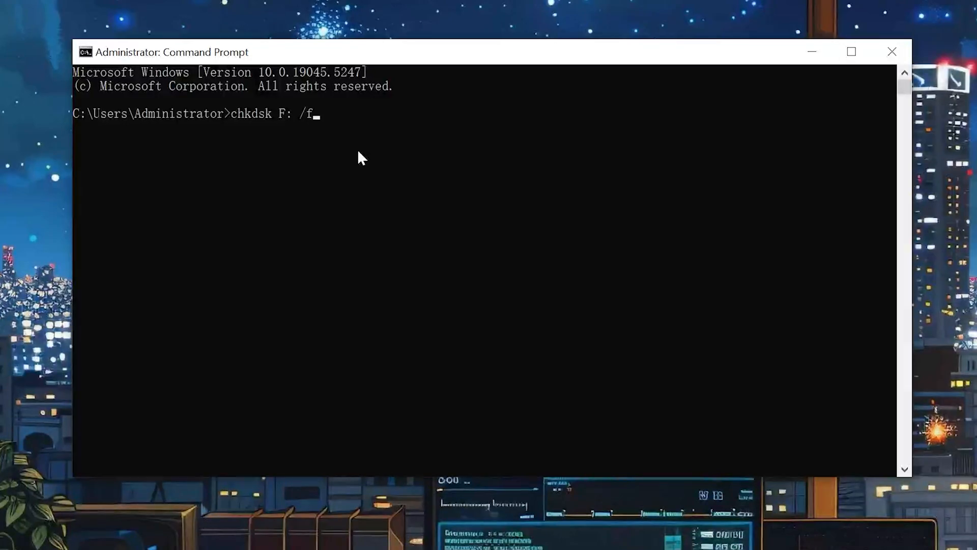
{"action": "key", "text": "Return"}
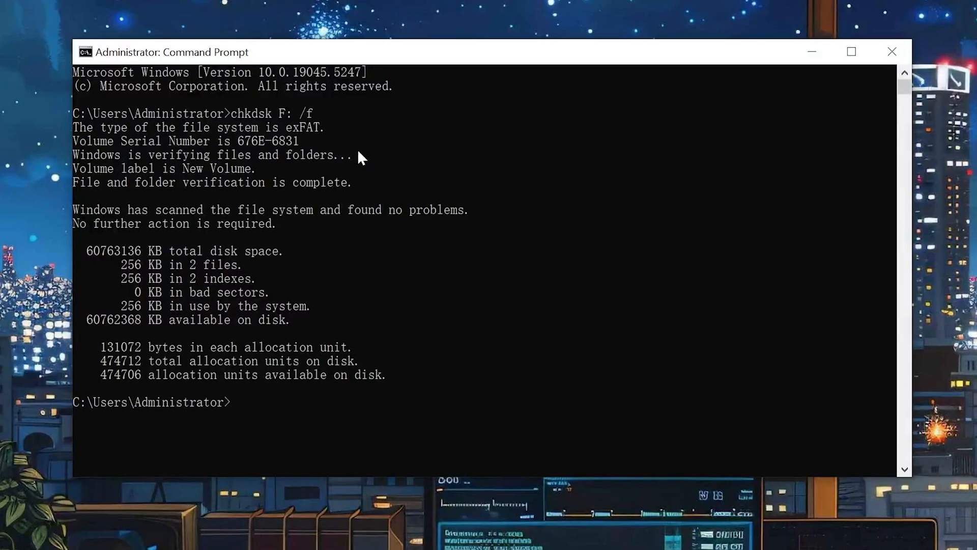
{"action": "type", "text": "attrib -h -r -s /s /d F:*.*"}
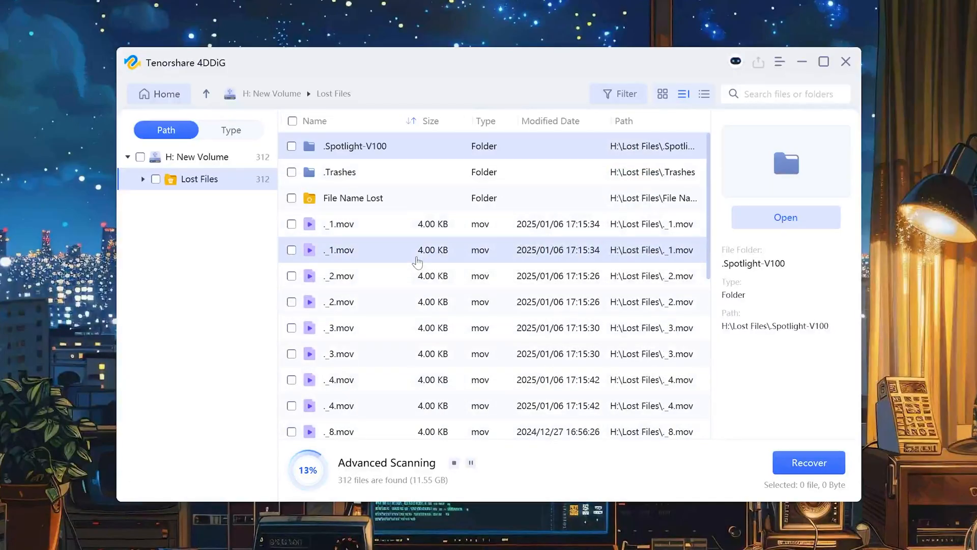
Search the scan results for 3, then expand the website's Repair Corrupted Files section.
{"action": "left_click", "coordinate": [784, 94]}
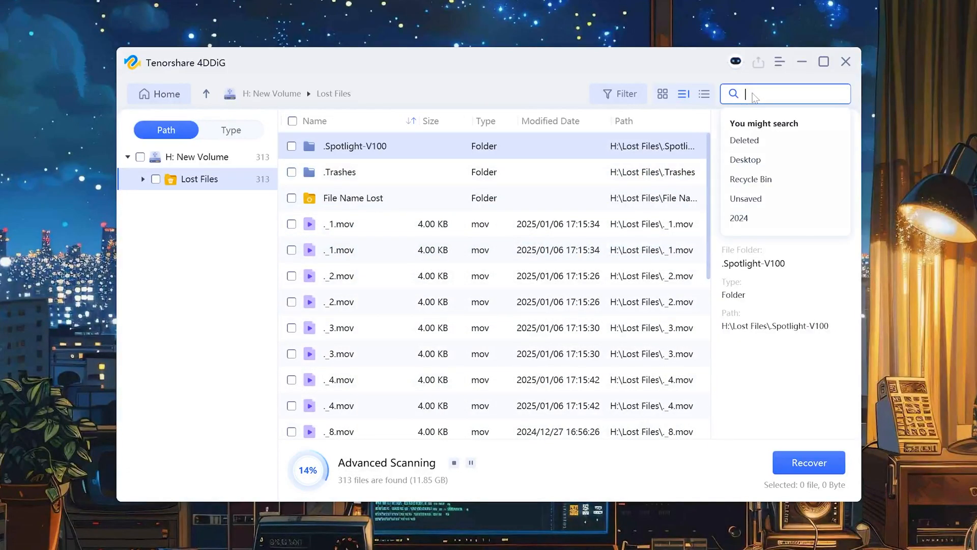
{"action": "type", "text": "3"}
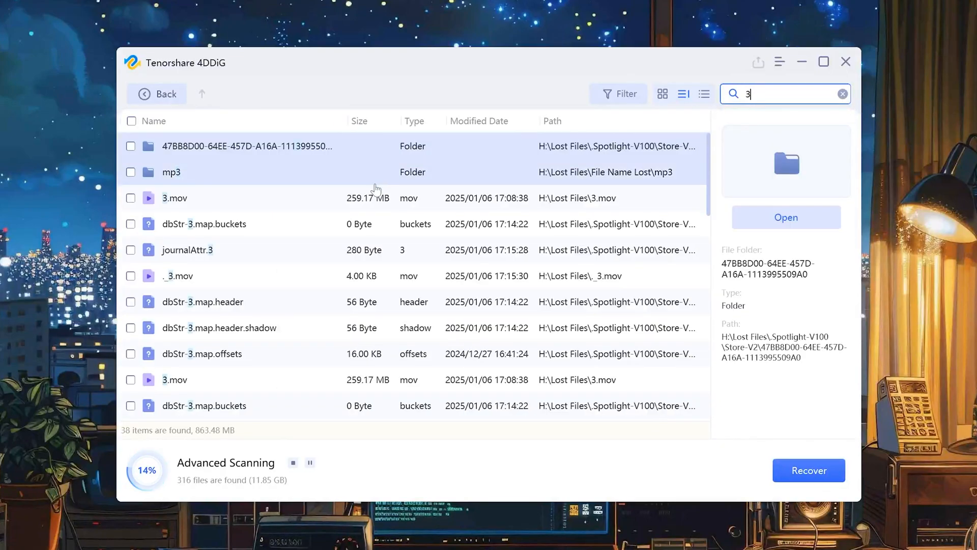
{"action": "mouse_move", "coordinate": [279, 170]}
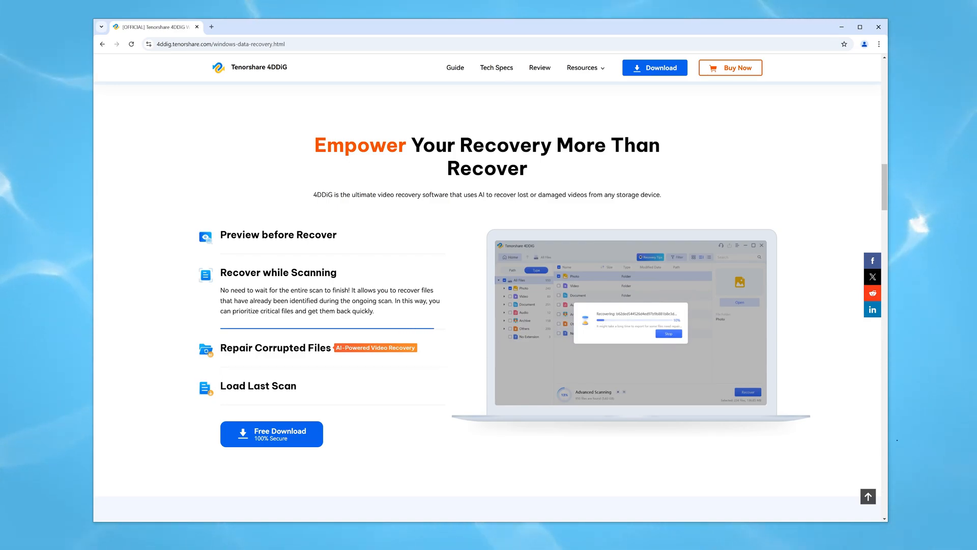
{"action": "left_click", "coordinate": [274, 347]}
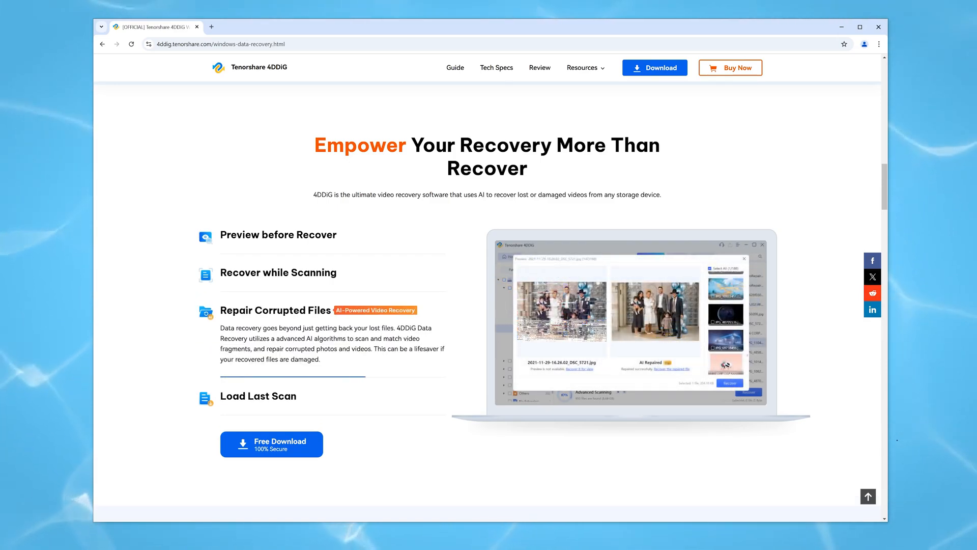